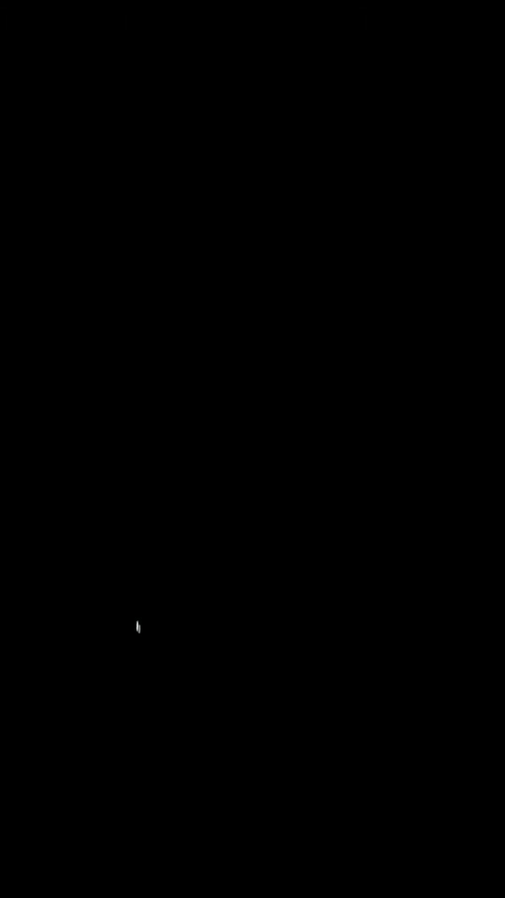
pyautogui.moveTo(284, 636)
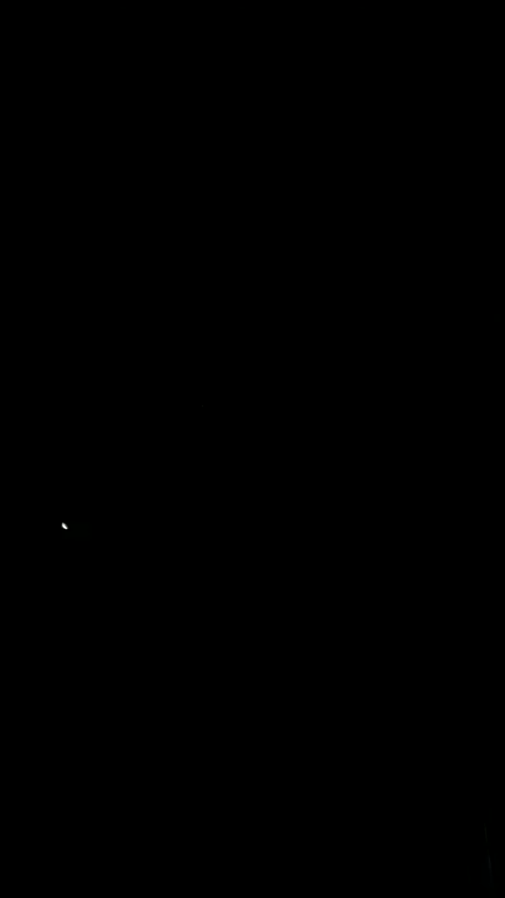
pyautogui.moveTo(224, 550)
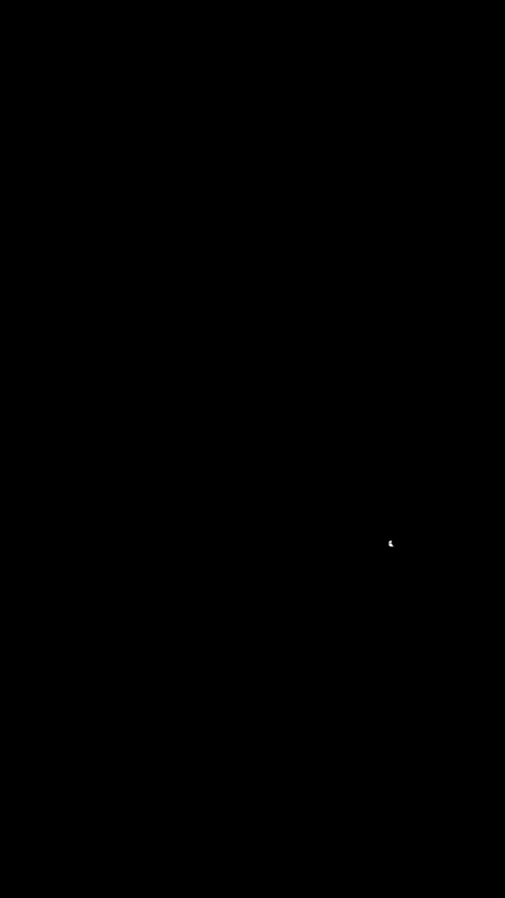
pyautogui.moveTo(210, 516)
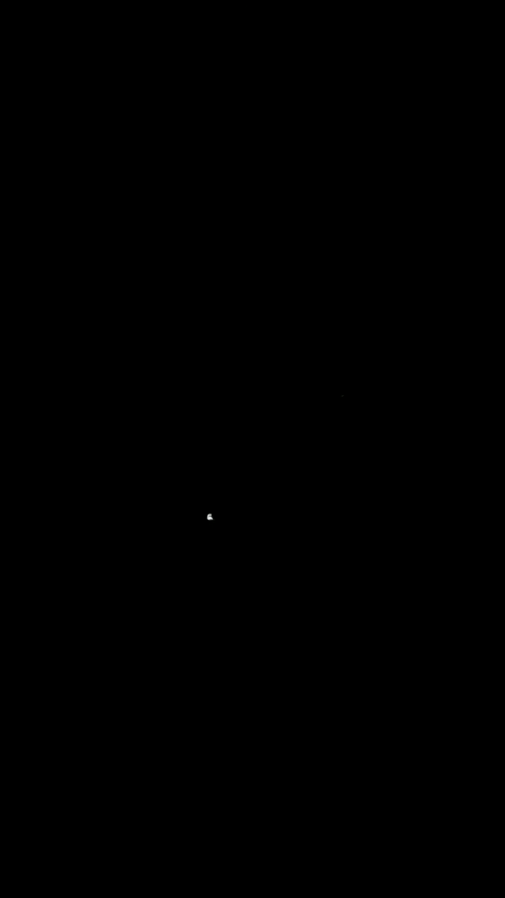